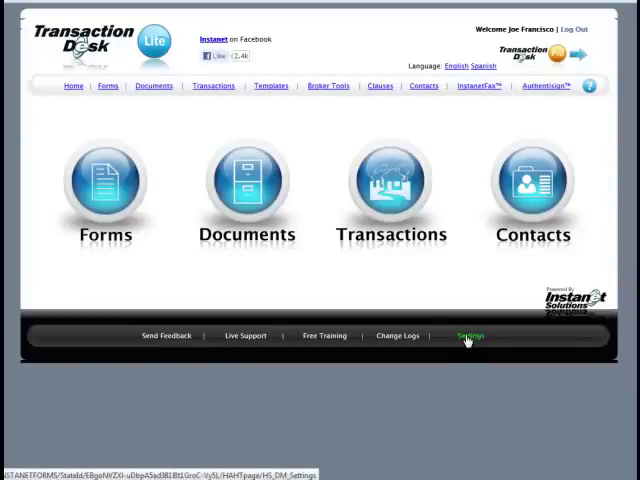
# Go to the Settings page from the home page footer link.
pyautogui.click(470, 335)
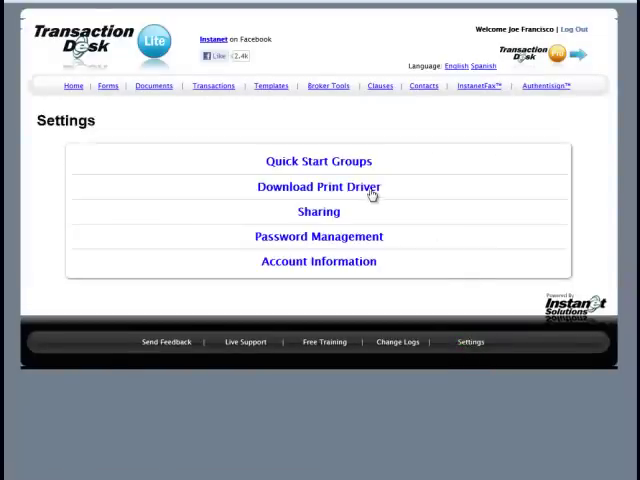
# Open the DocBox Print Driver User Guide PDF from Download Print Driver and view its table of contents.
pyautogui.click(318, 187)
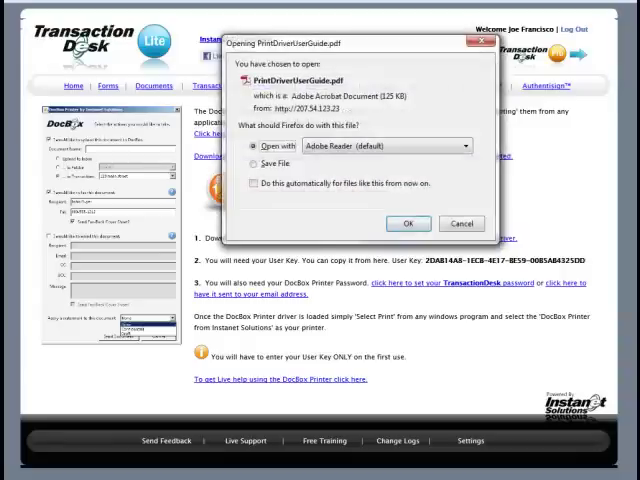
pyautogui.click(408, 223)
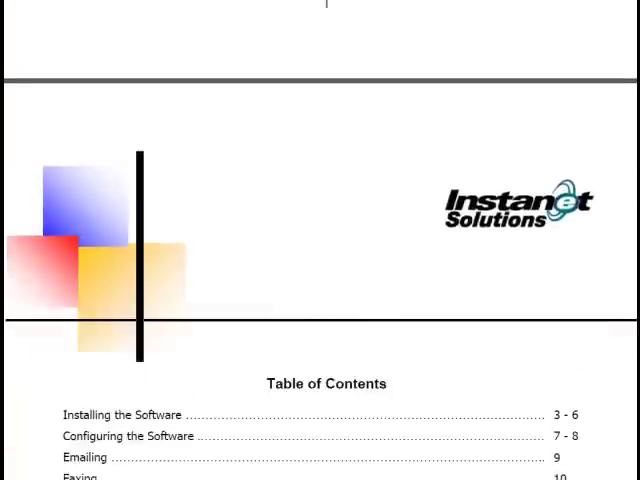
pyautogui.scroll(-3)
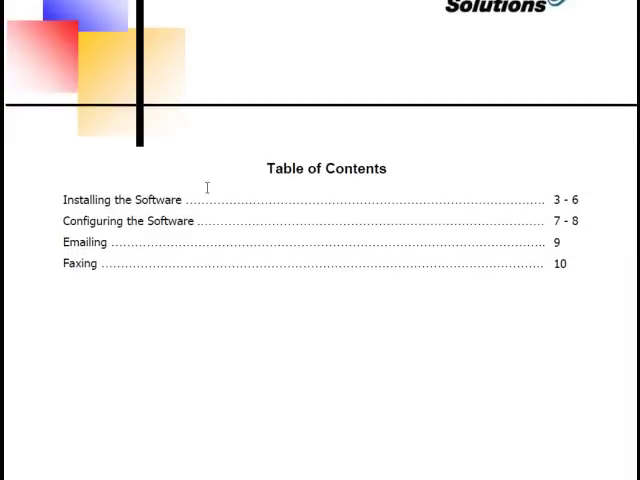